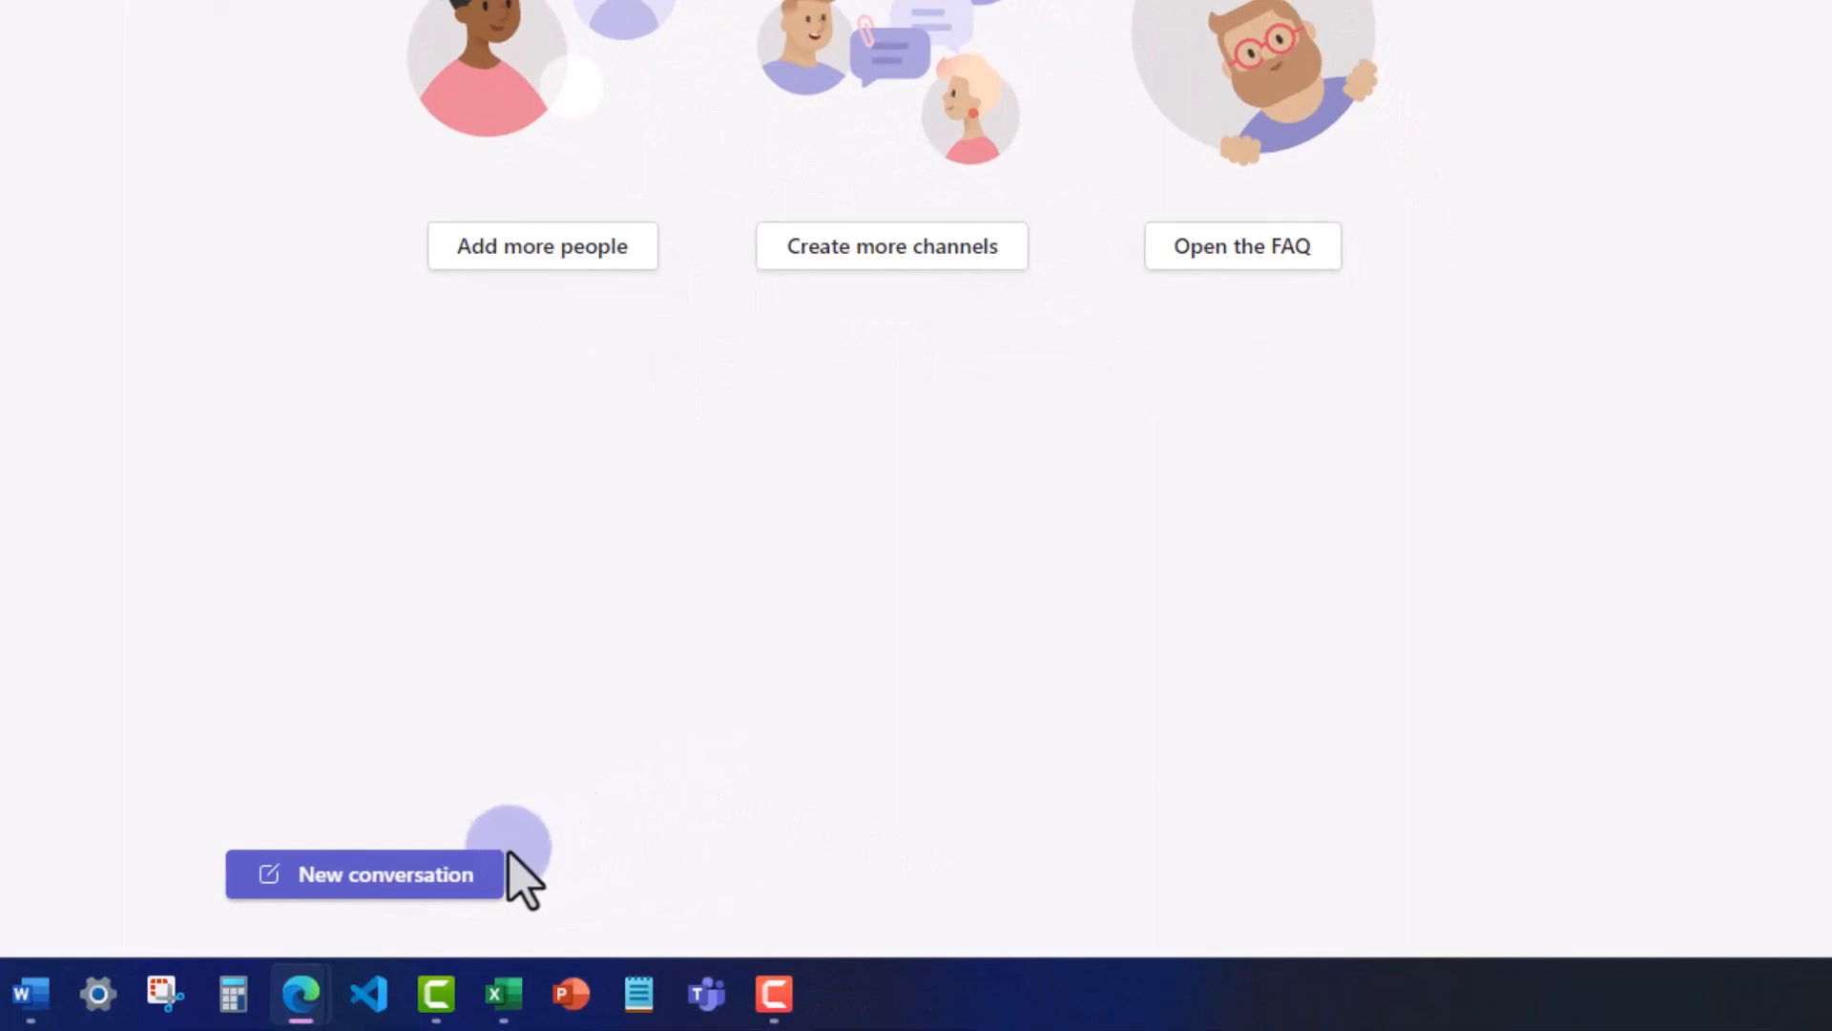
Step: Start a new channel conversation with the expanded formatting editor and show the post-type choices
click(366, 875)
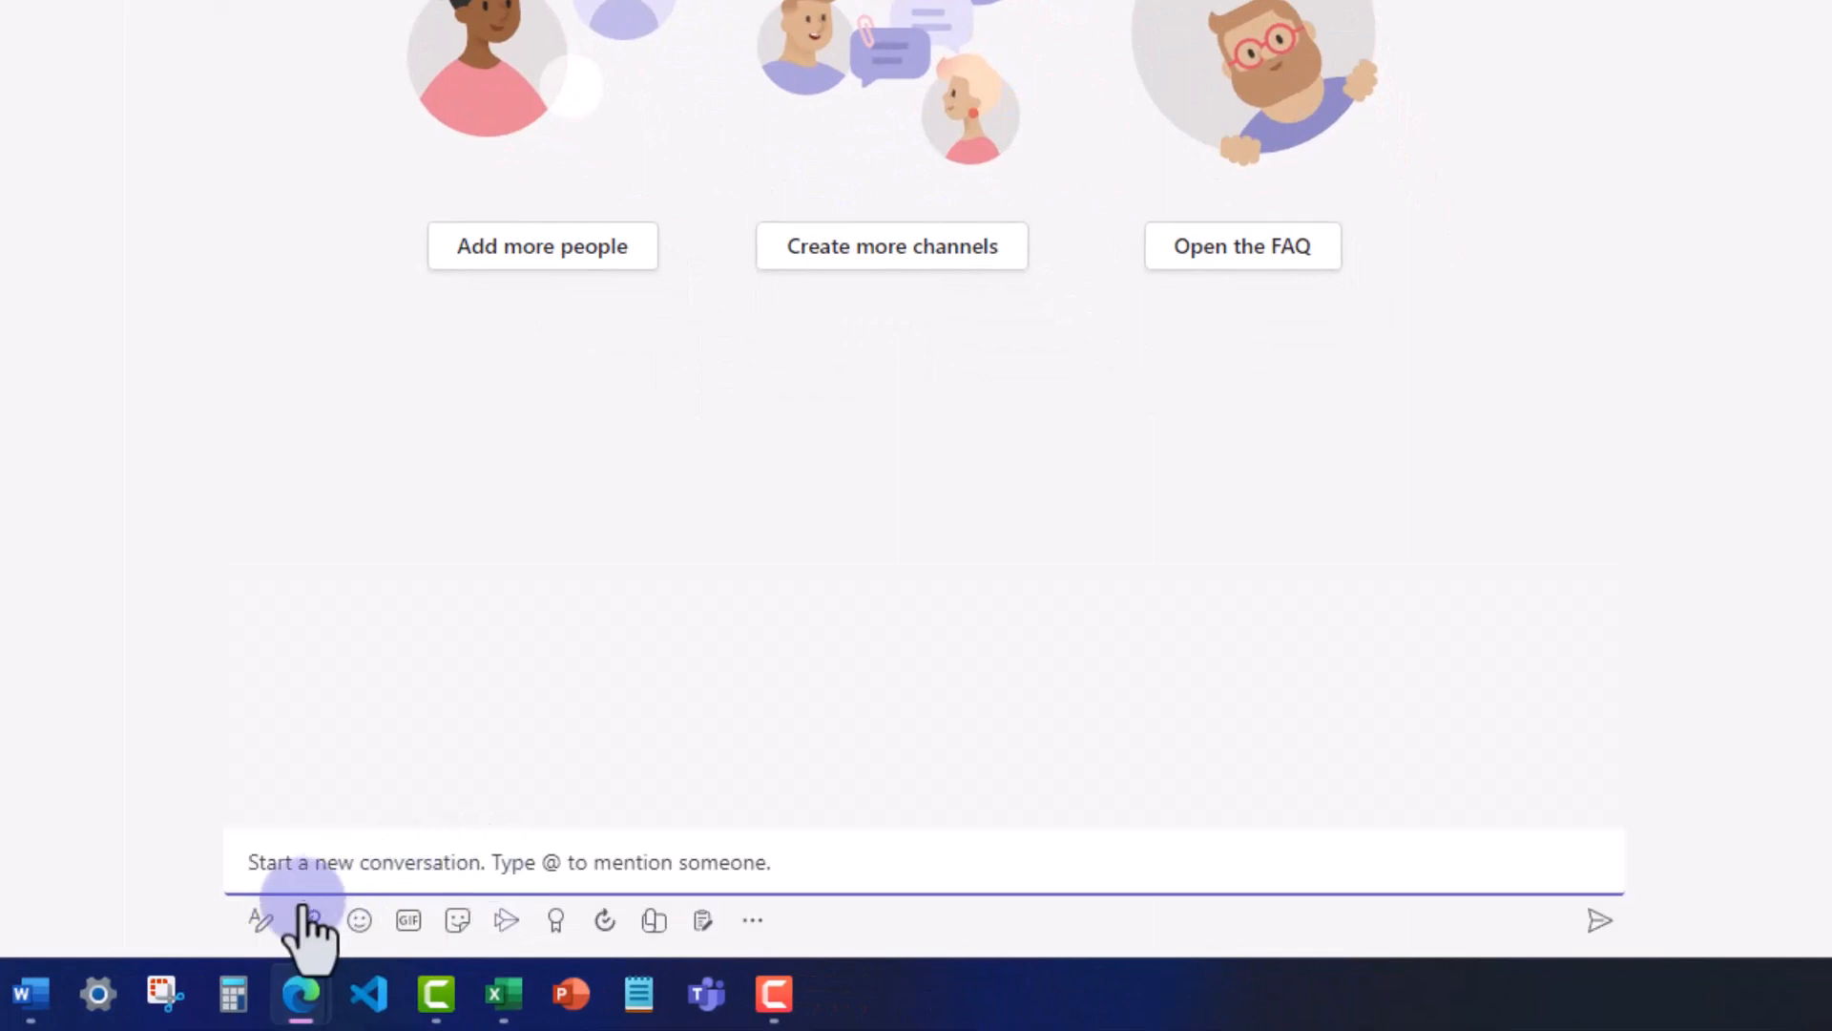
click(258, 920)
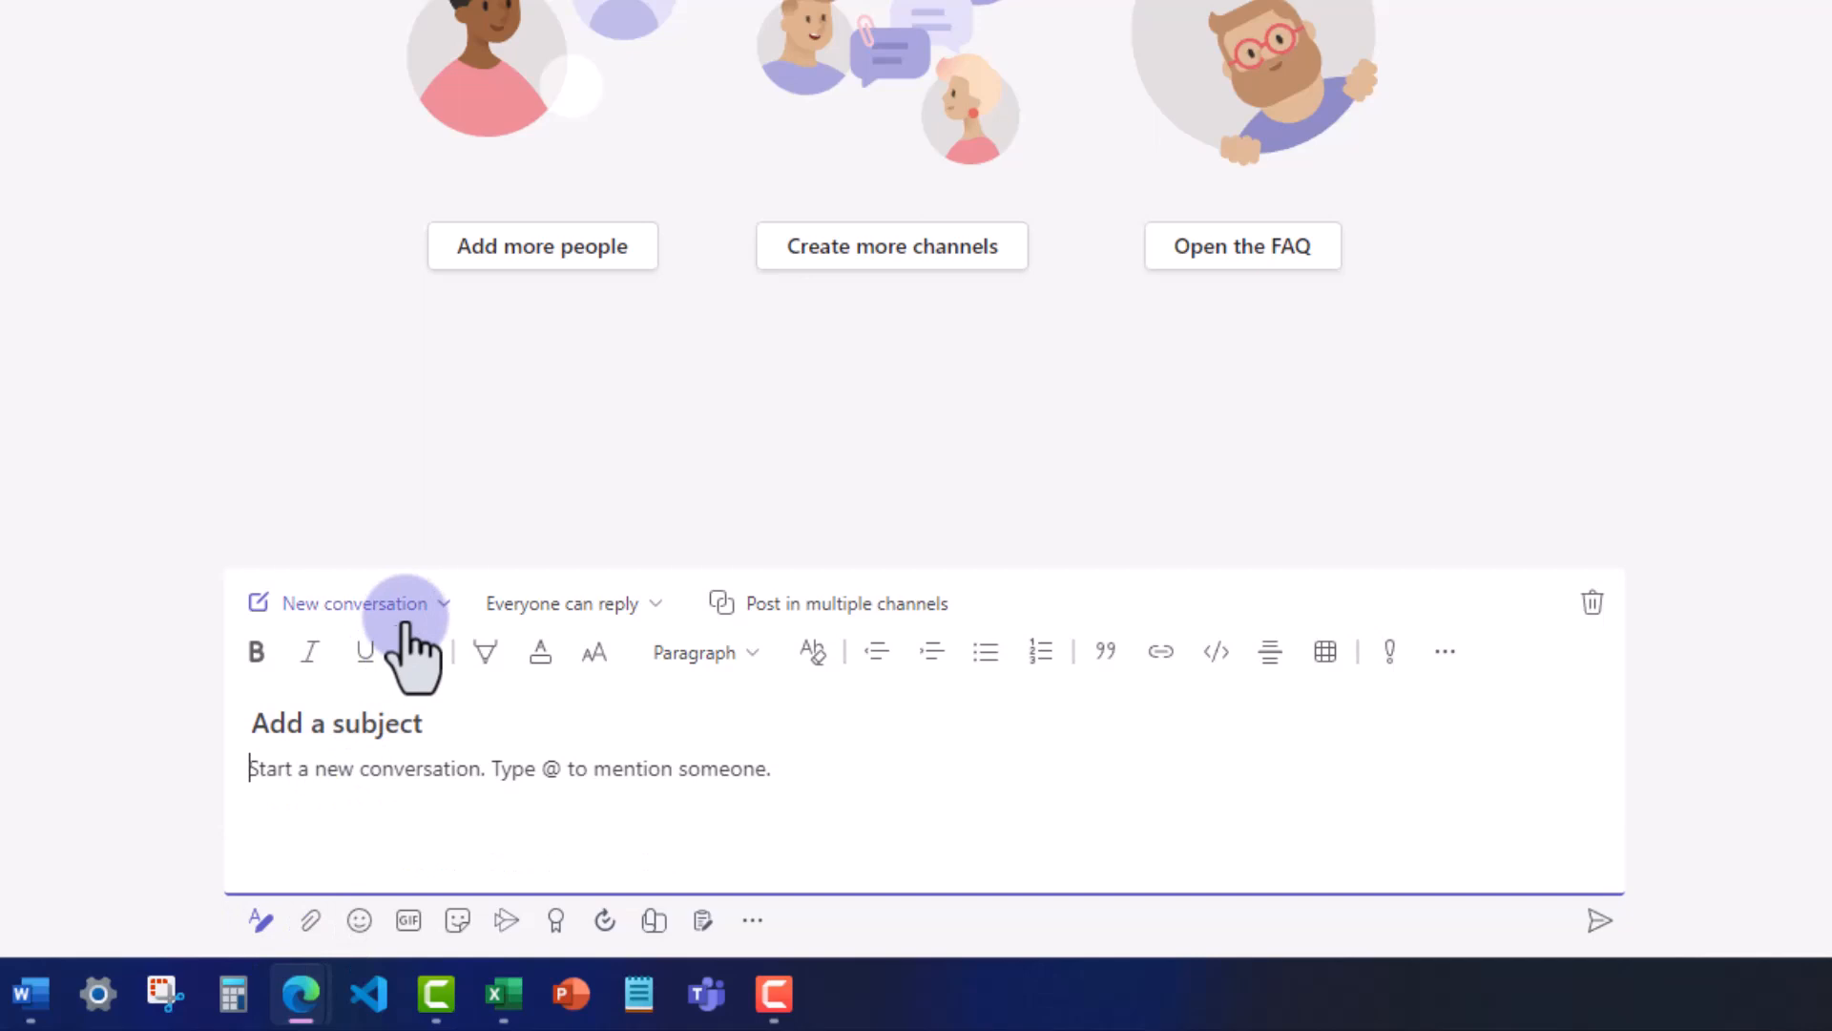
click(366, 603)
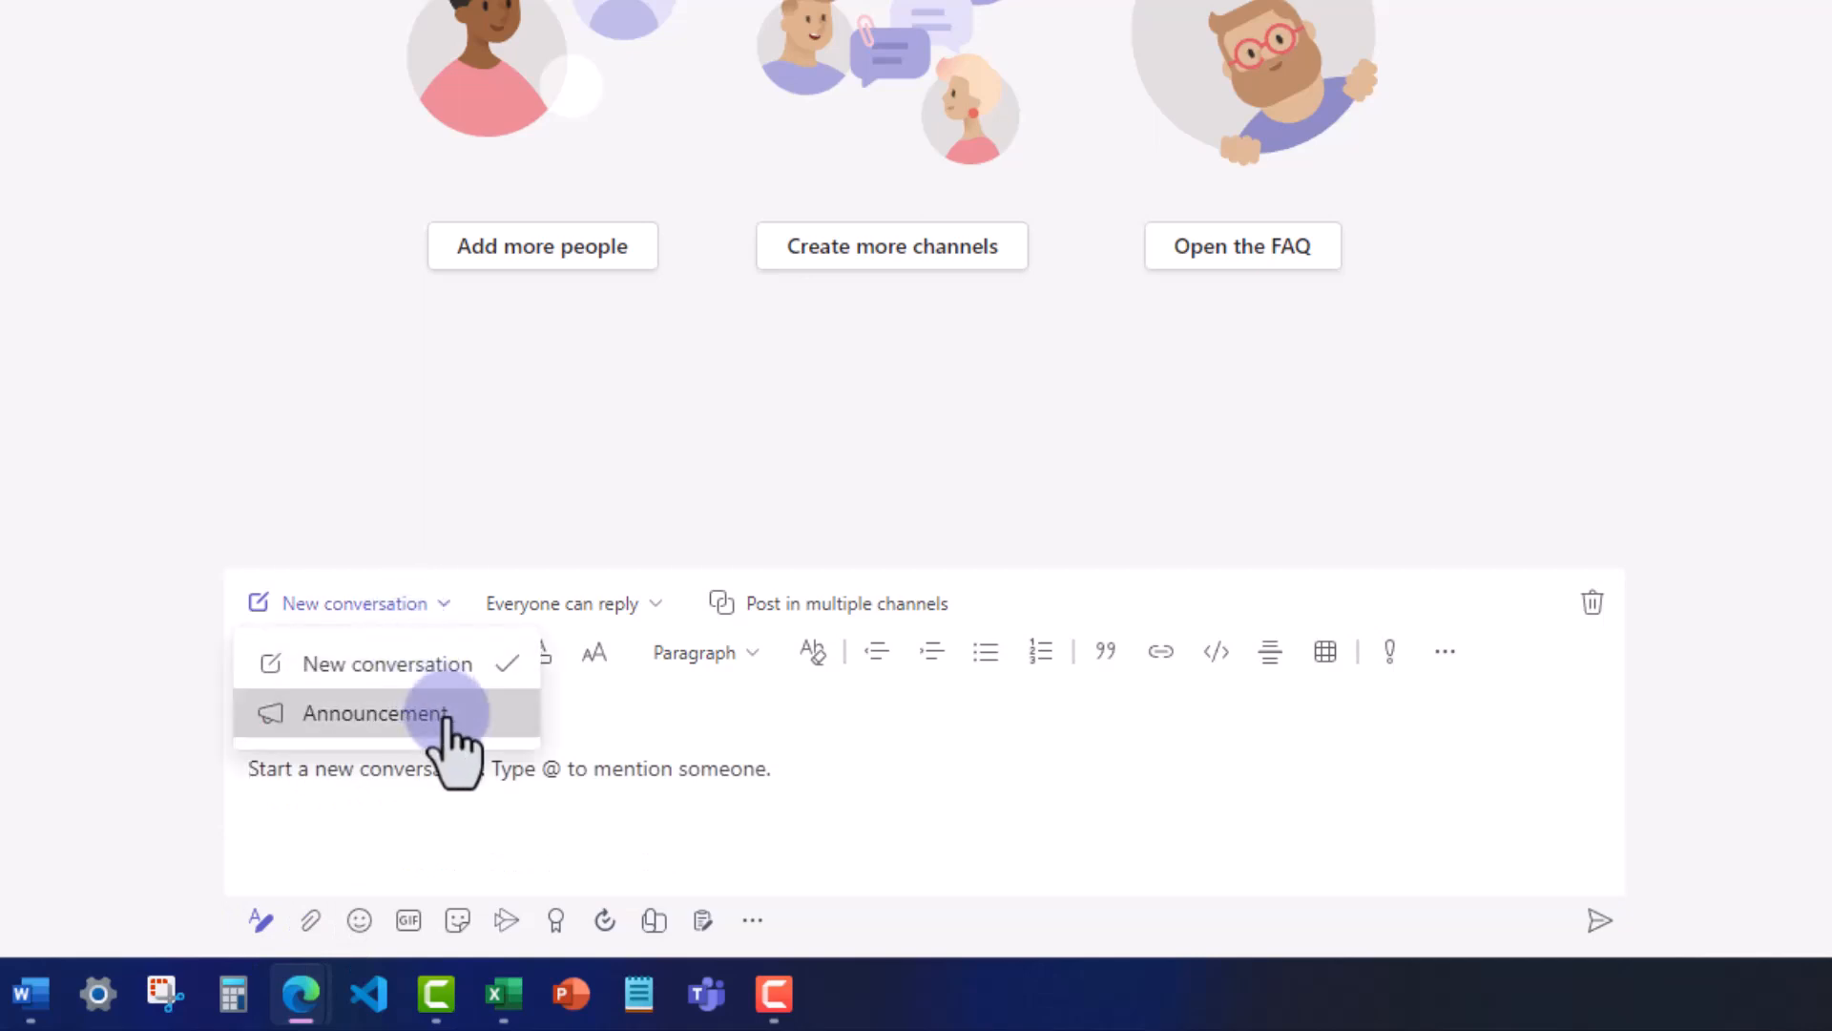
Step: Make the post an Announcement headed 'Welcome to the Channel!' with subheading and subscribe-for-future-videos body text
click(377, 713)
text(Please like and subscribe to the channel for)
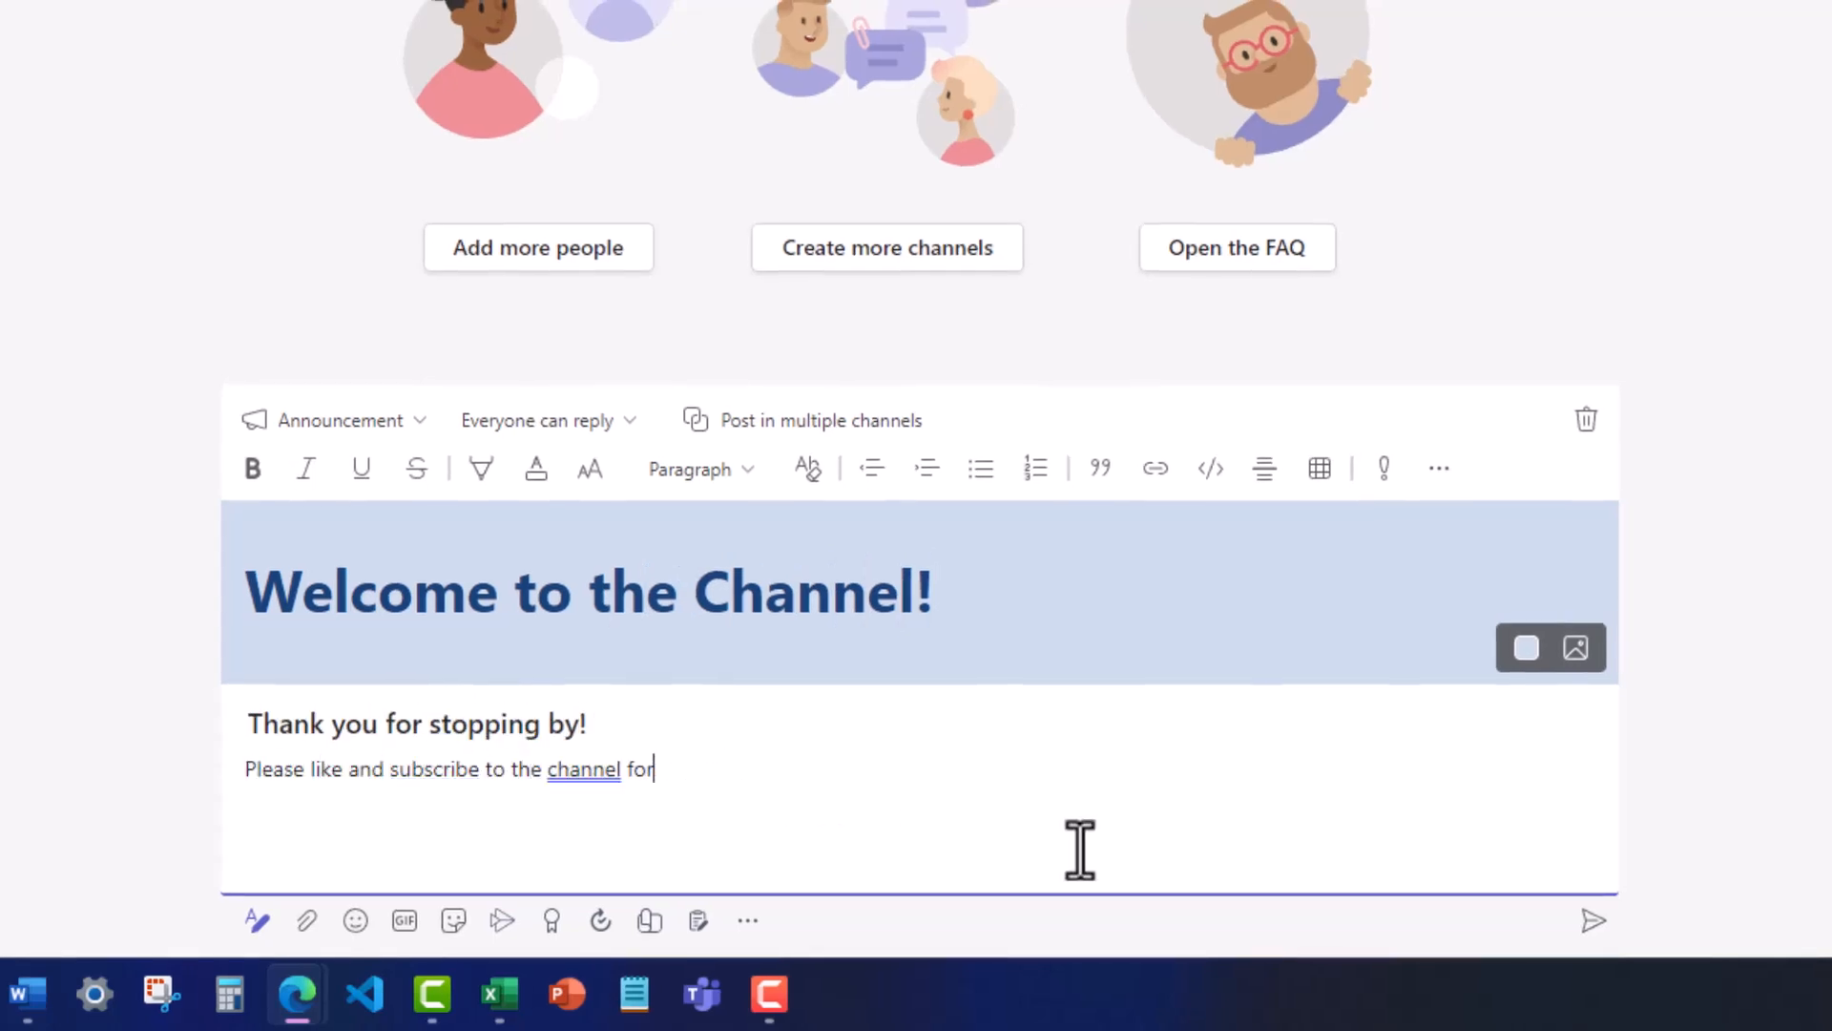
text(future videos.)
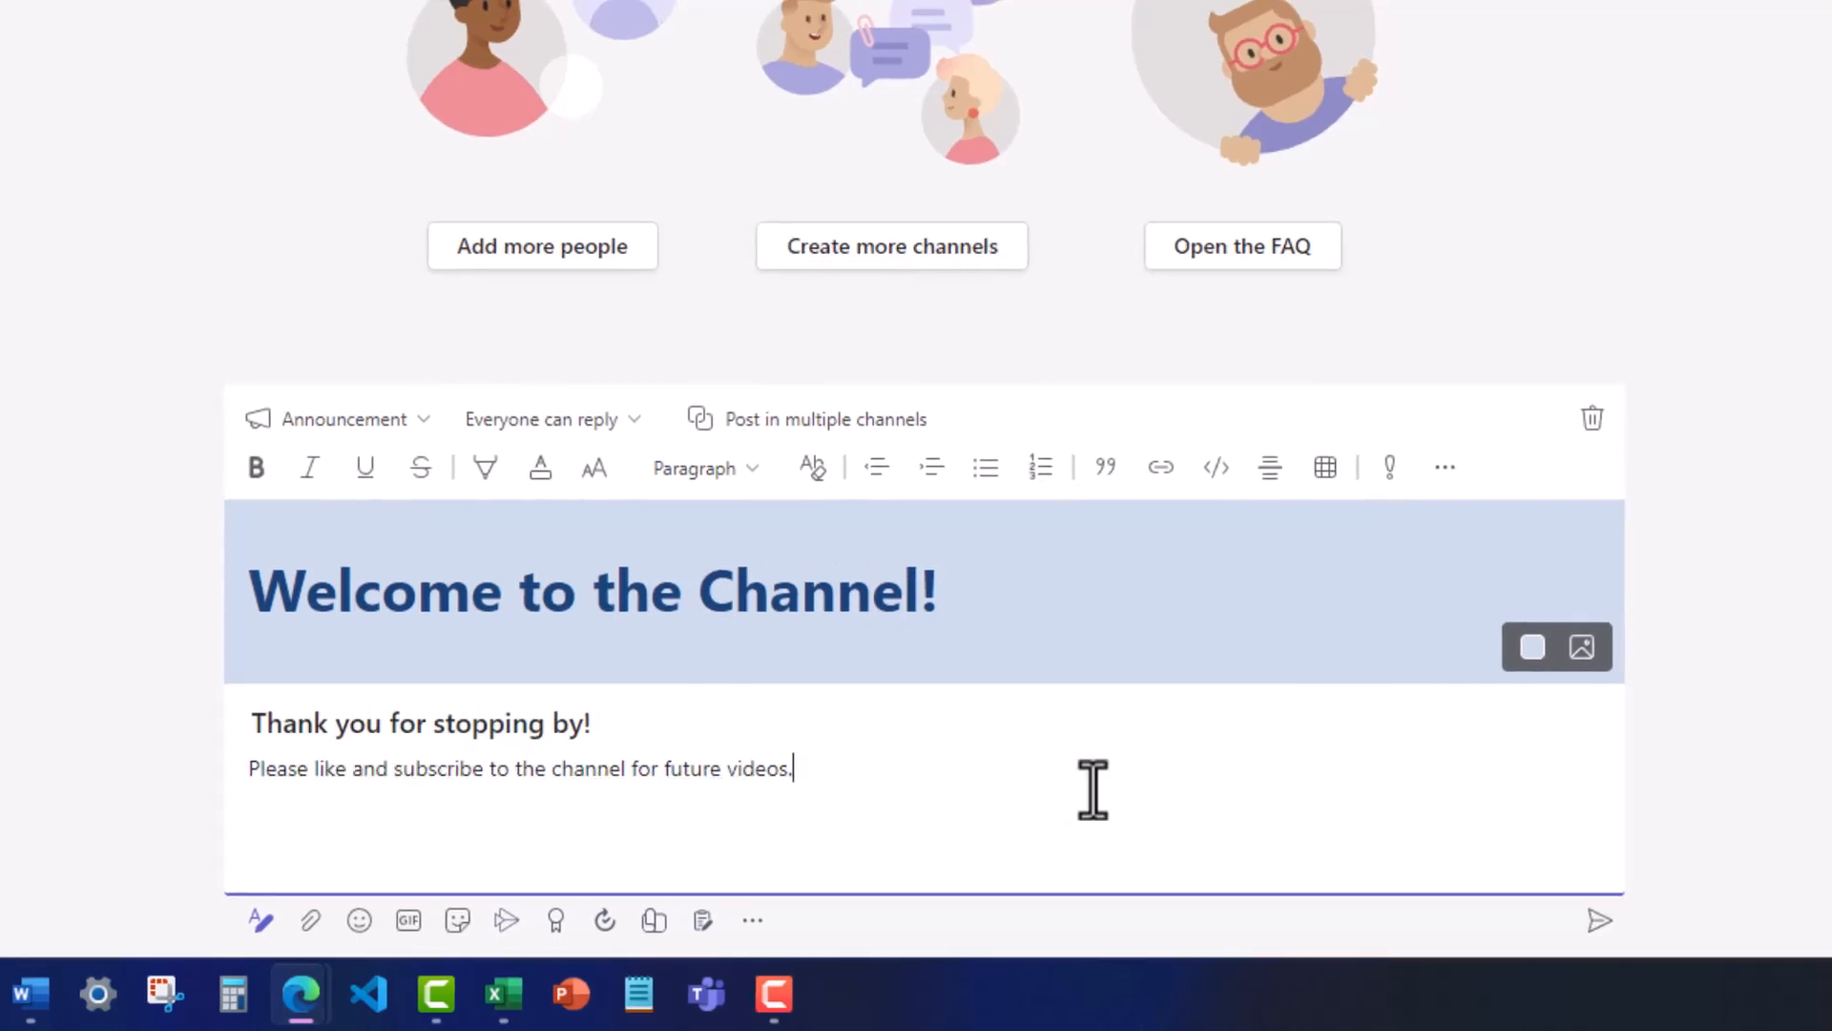
mouse_move(1531, 647)
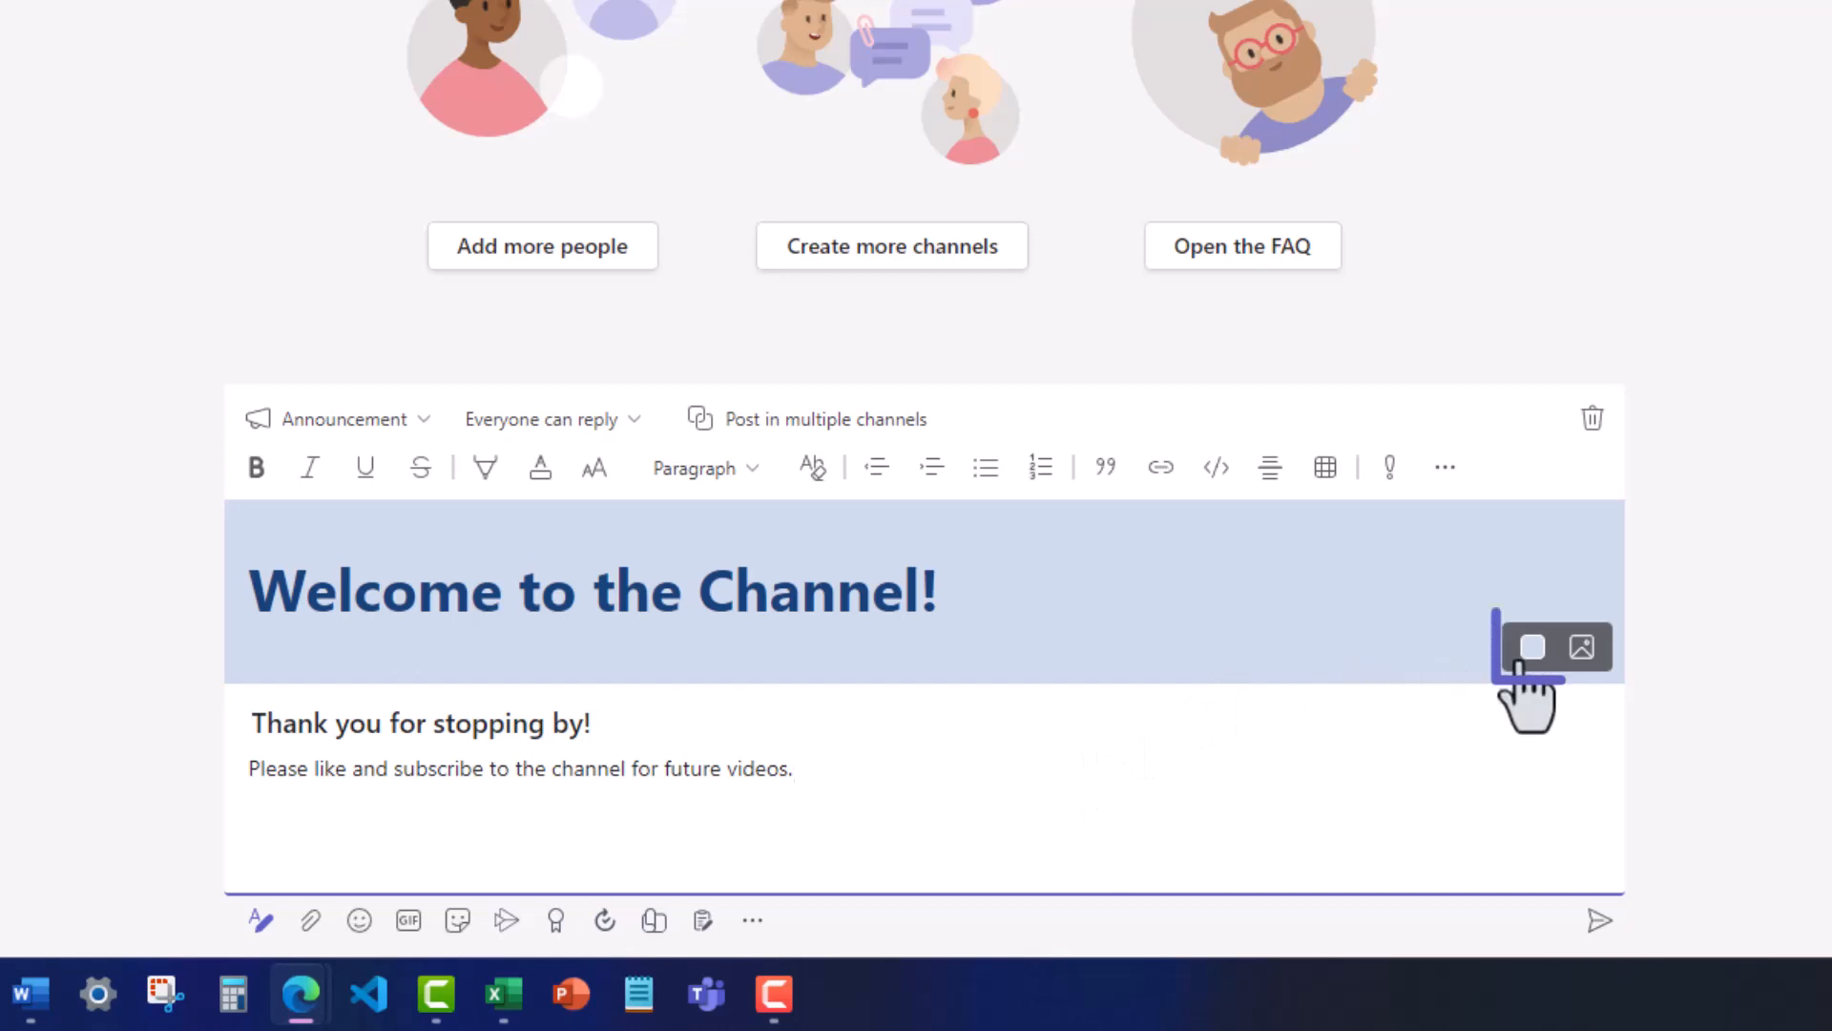
Step: Give the announcement banner a dark blue background and enable posting in multiple channels, starting with General
click(1532, 647)
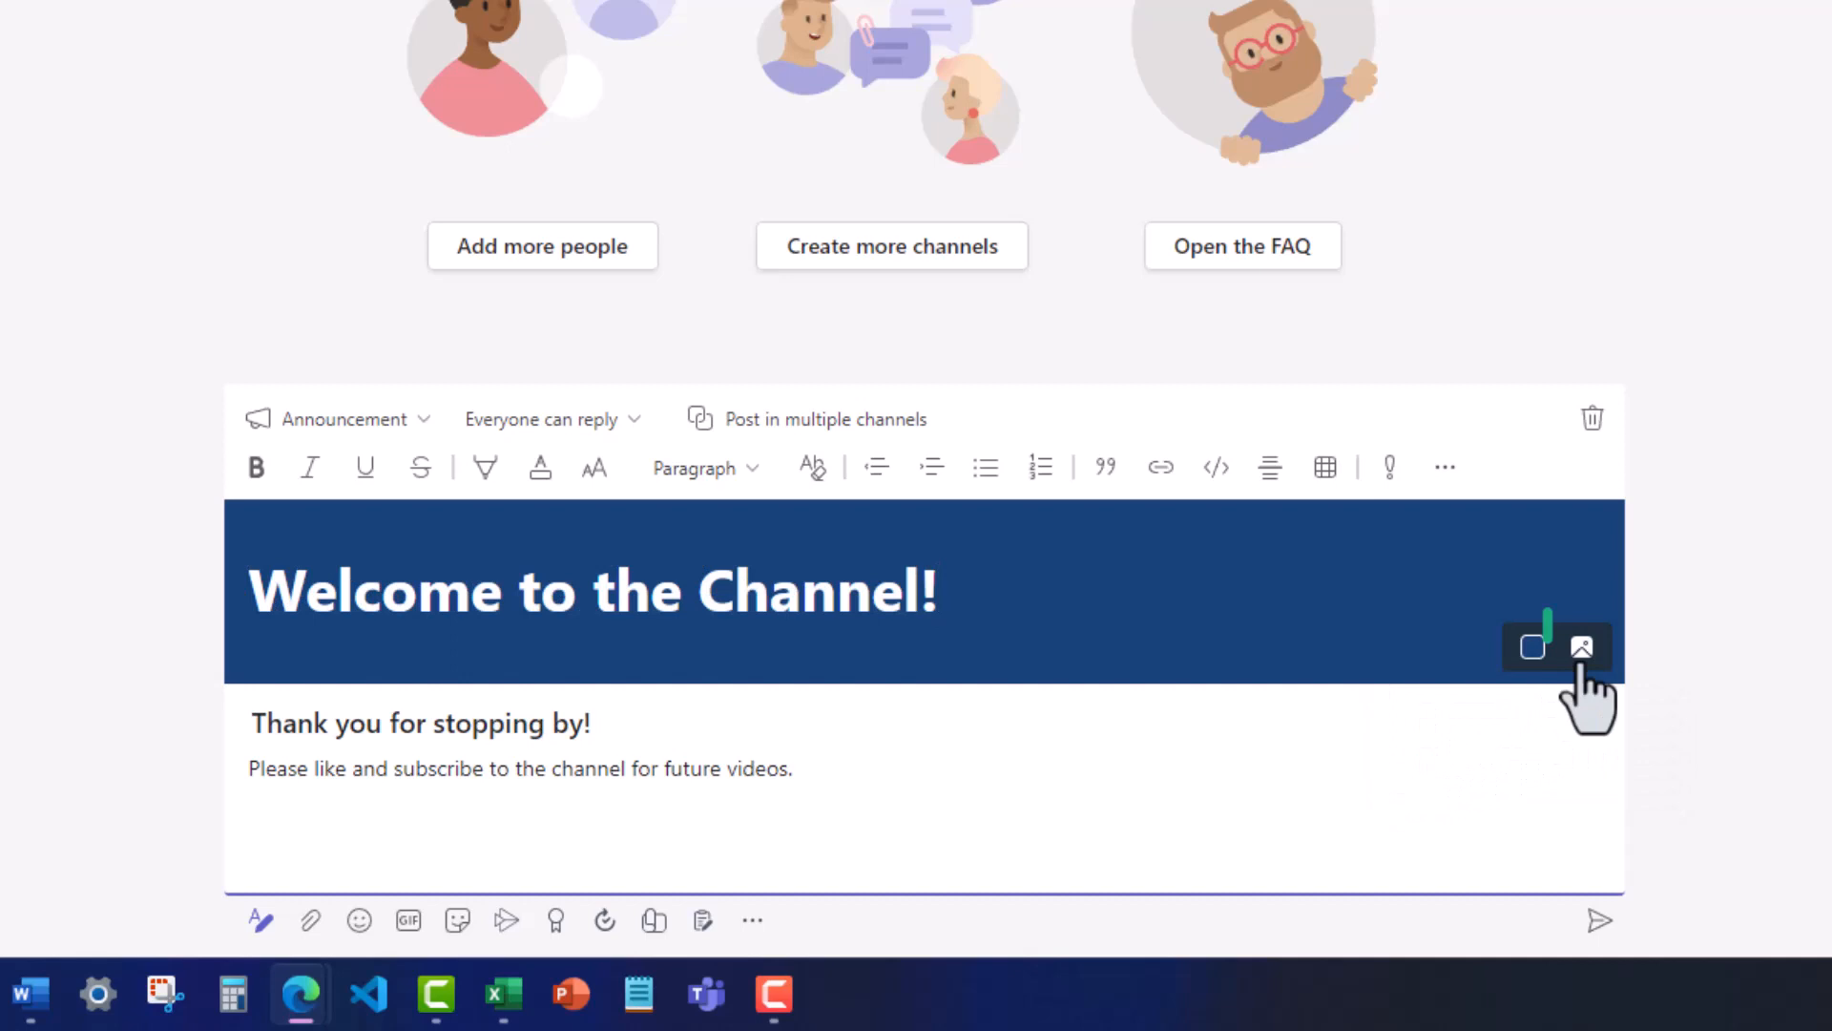
click(1581, 646)
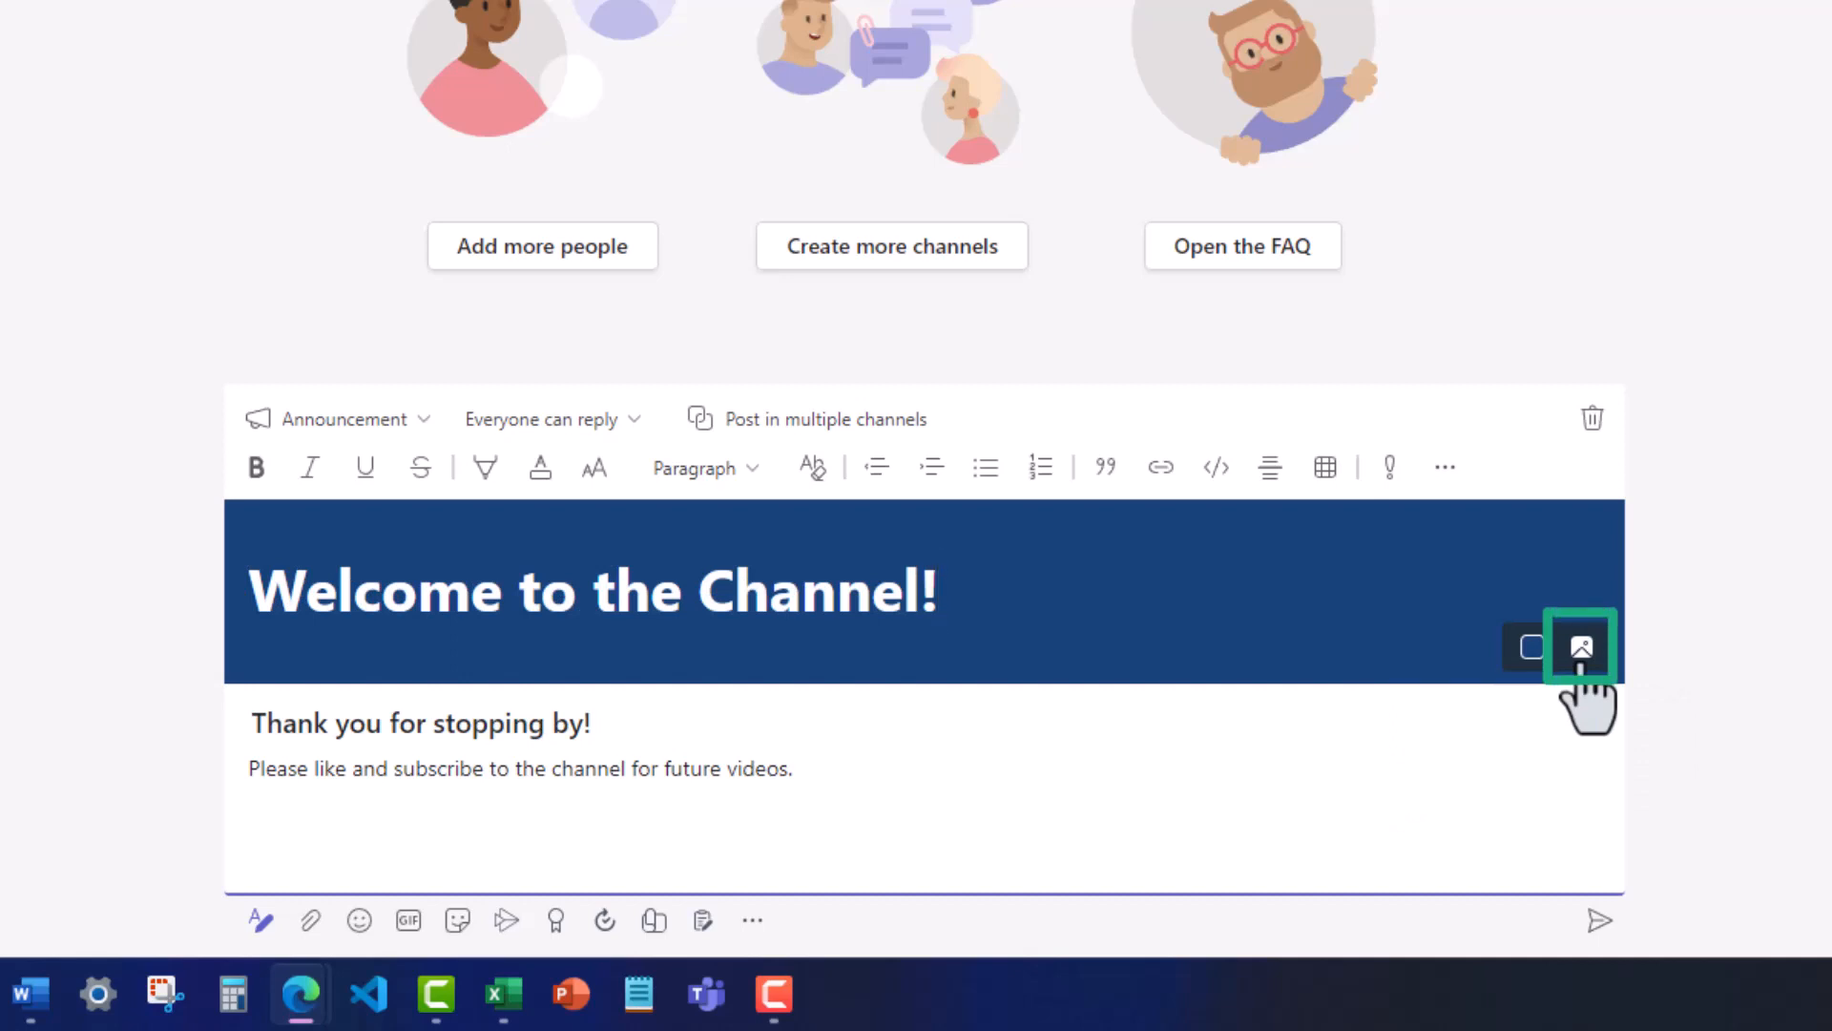
mouse_move(913, 535)
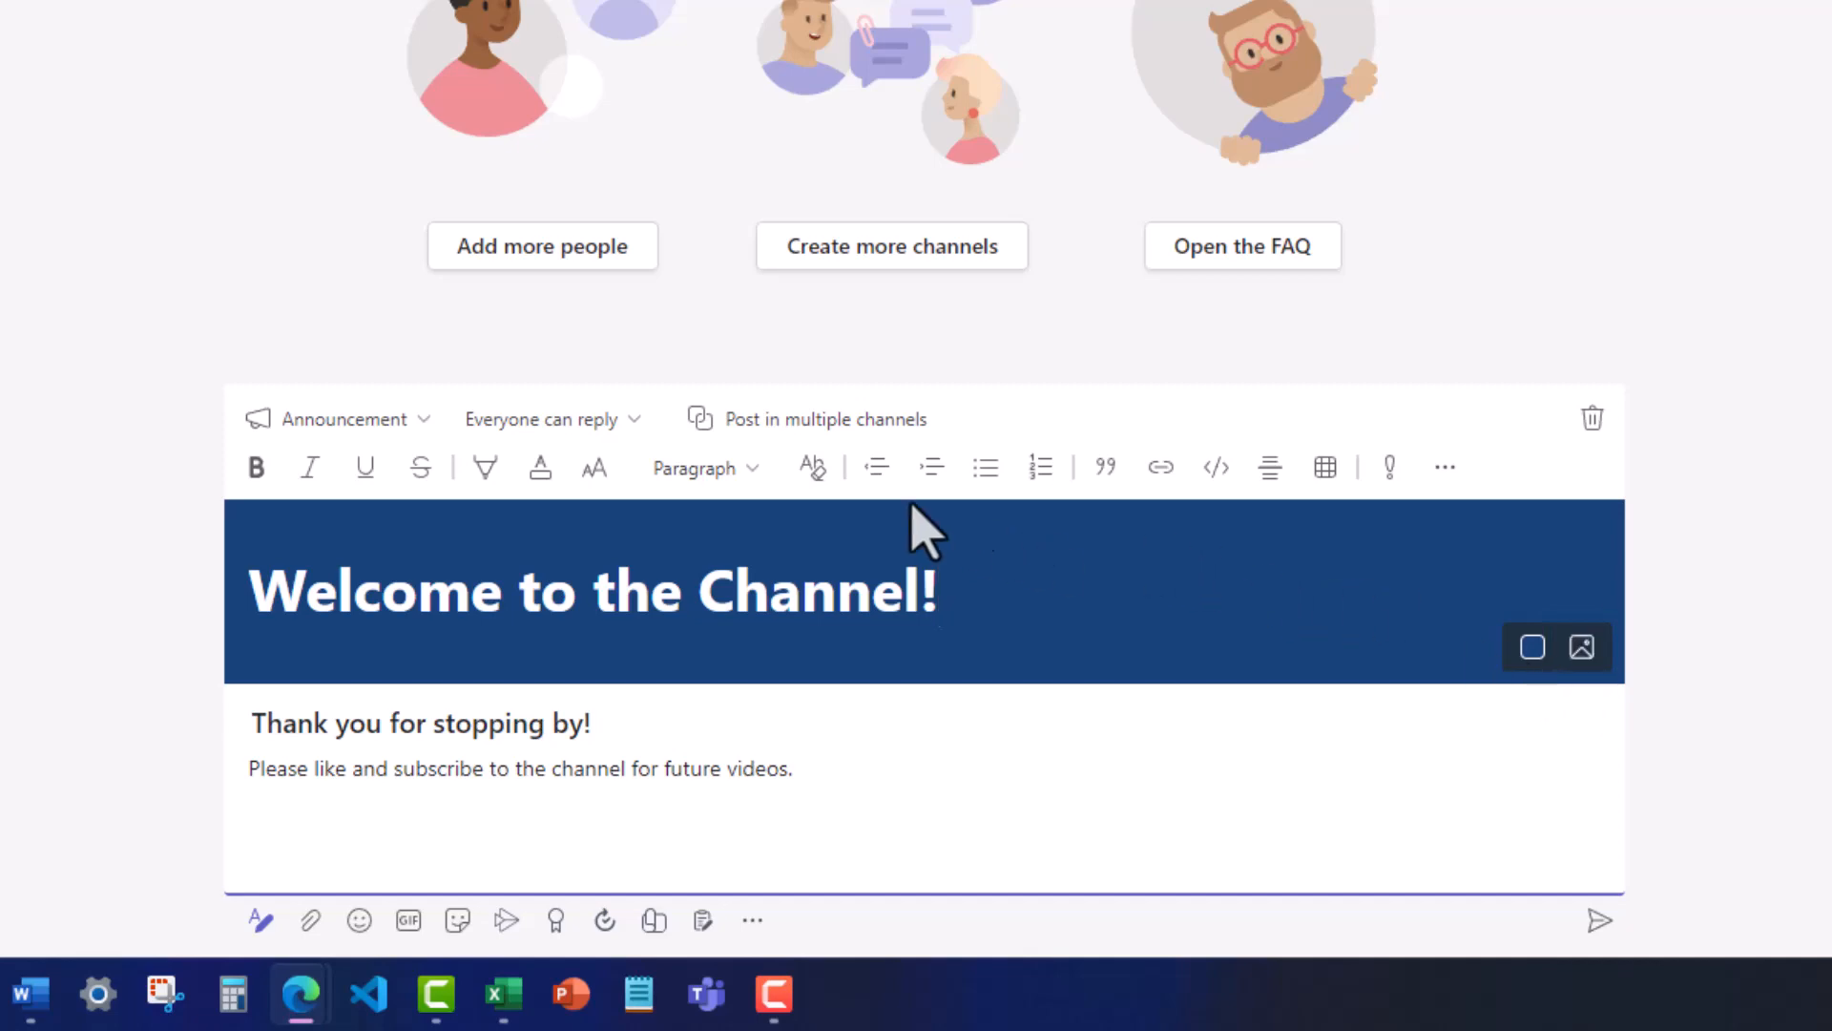
click(542, 419)
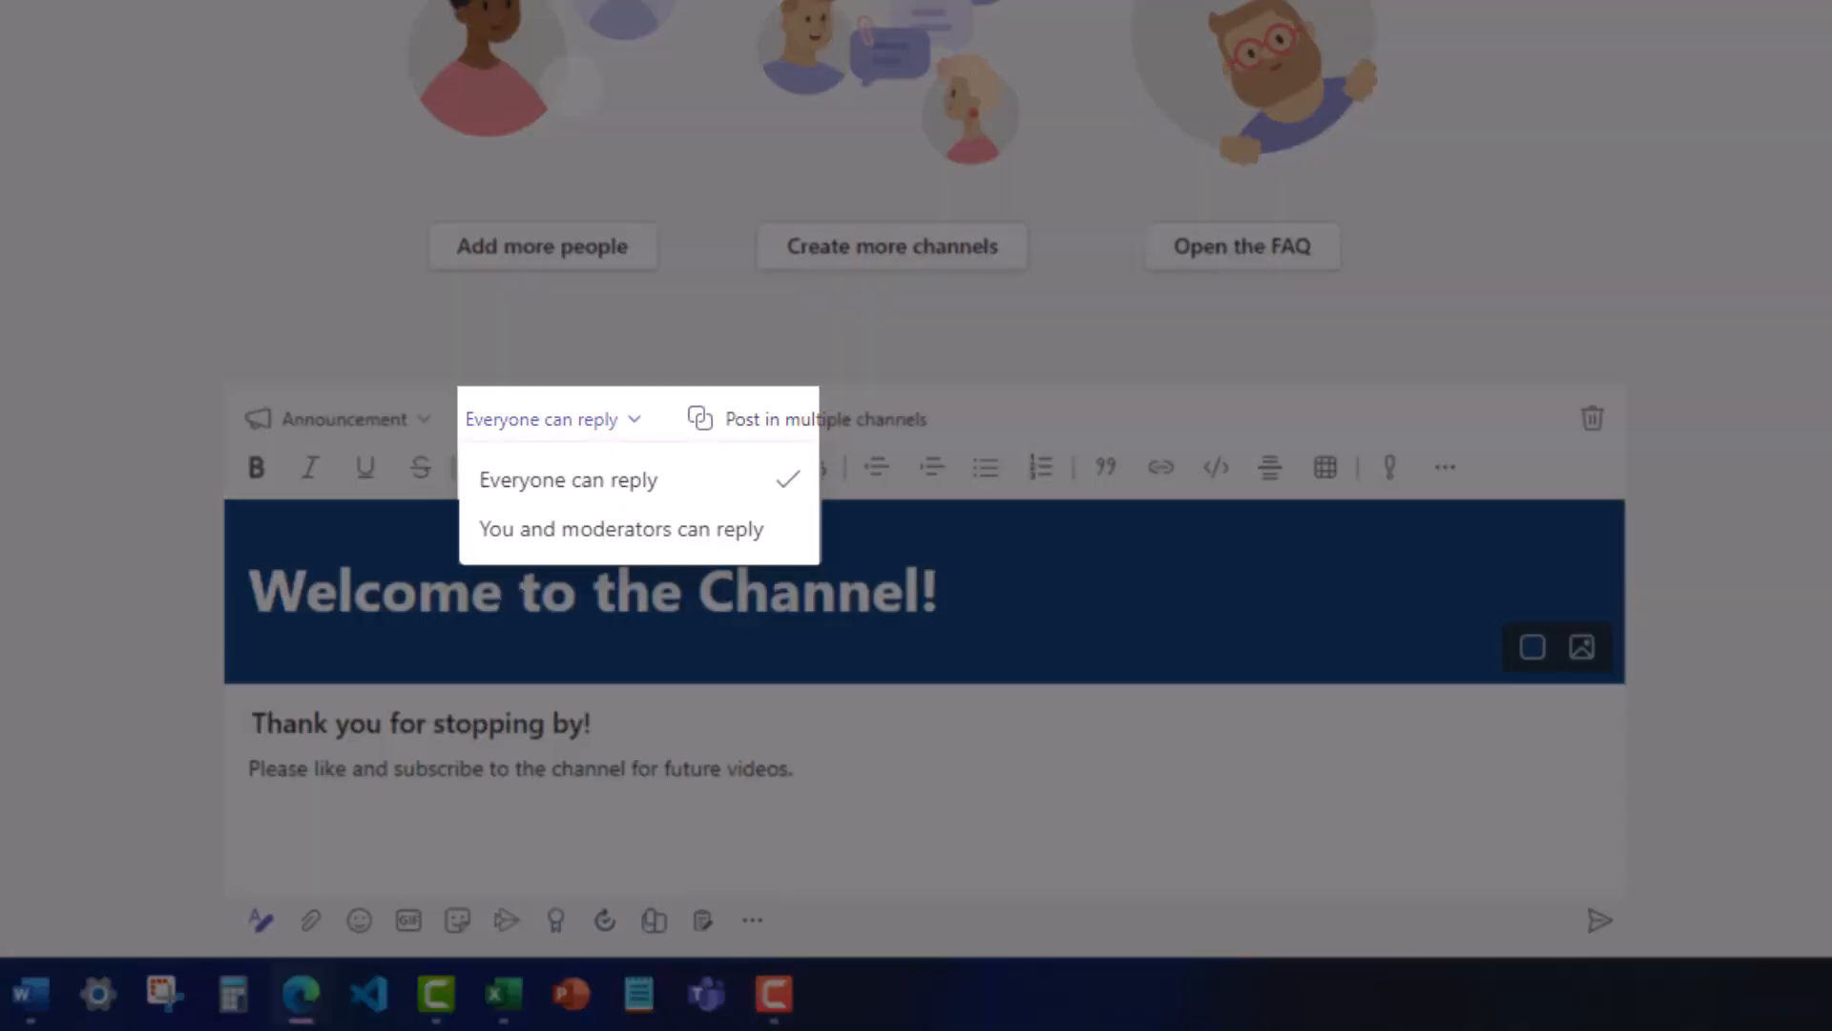
click(568, 480)
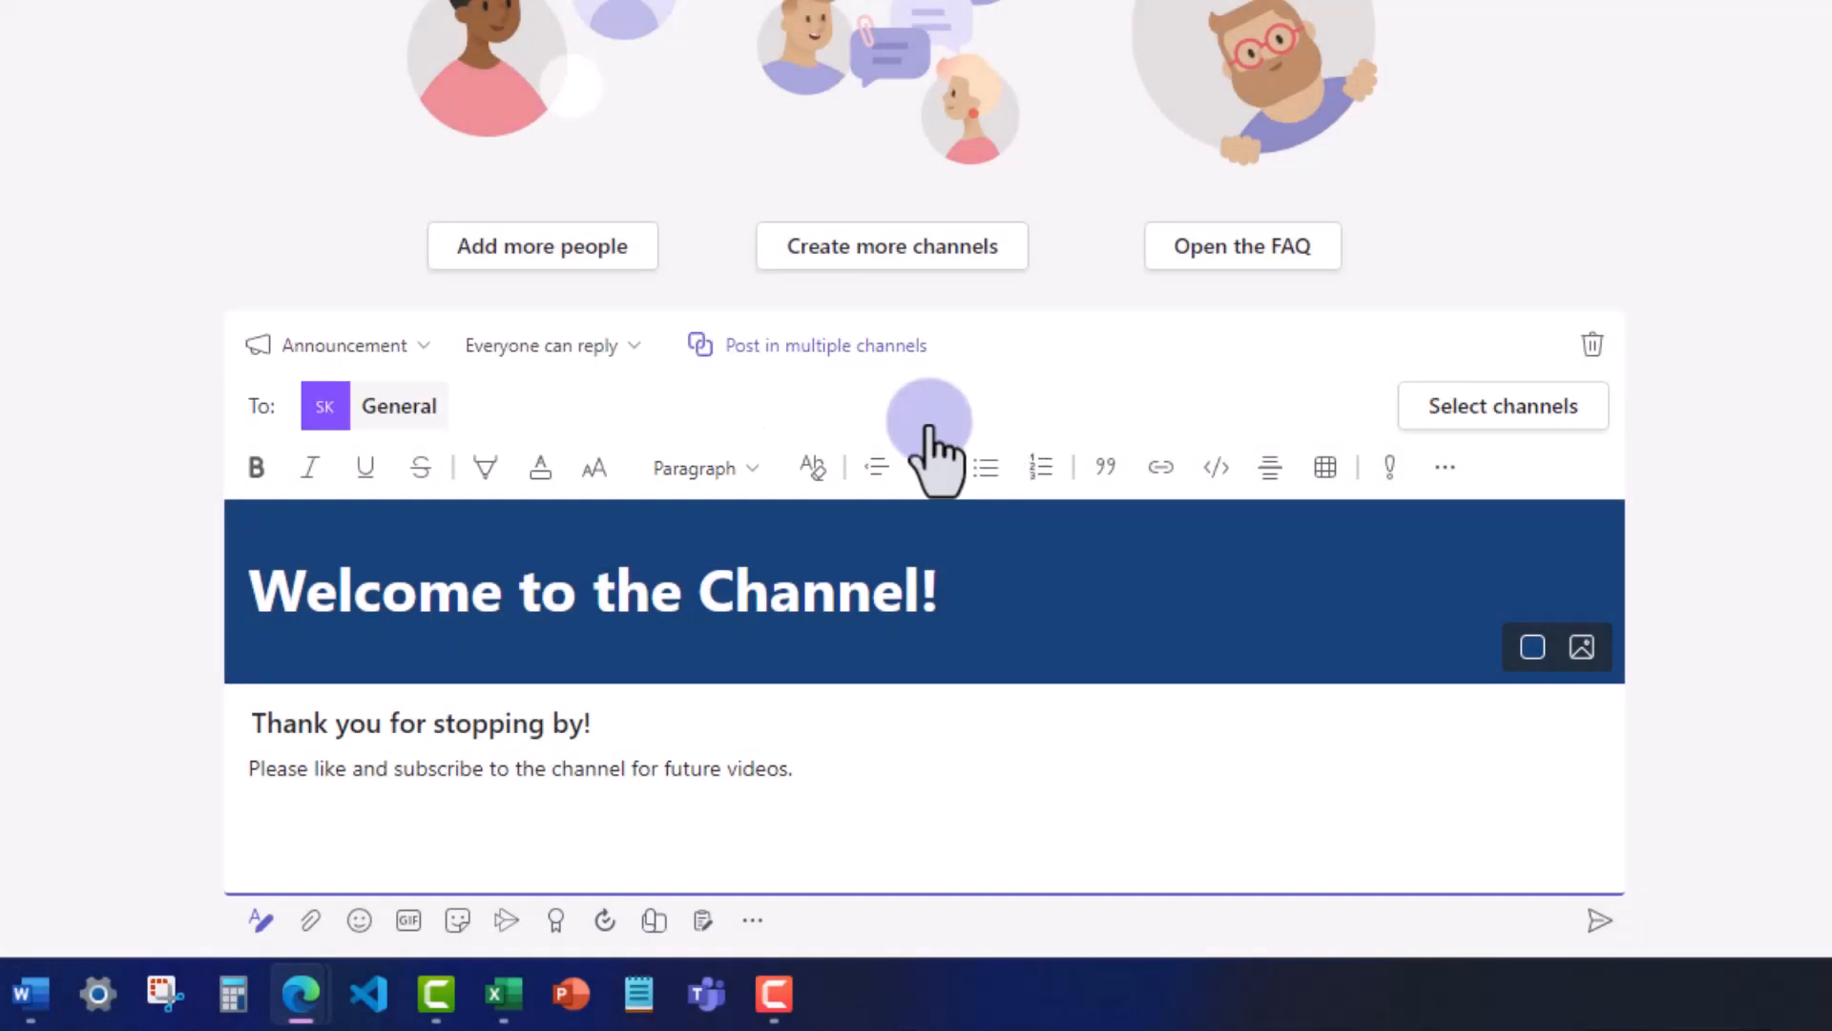
Step: Send the announcement to General without adding more channels
click(1503, 405)
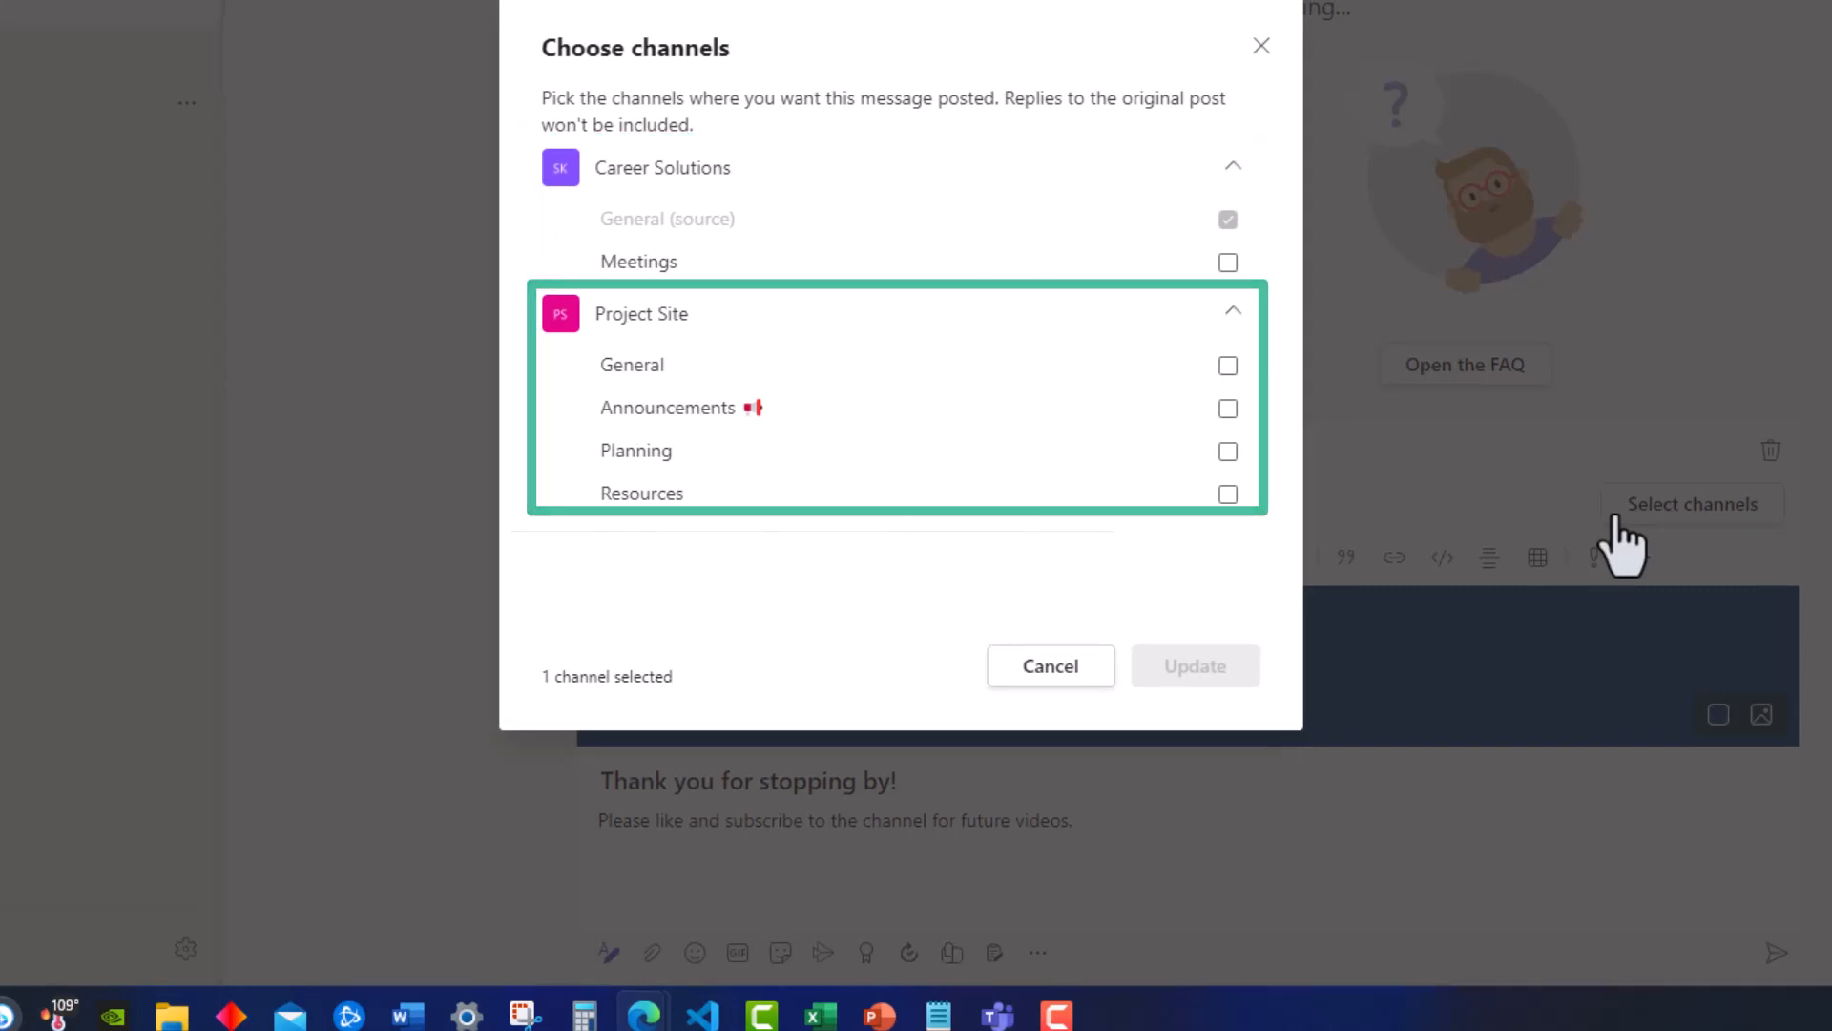
click(1050, 666)
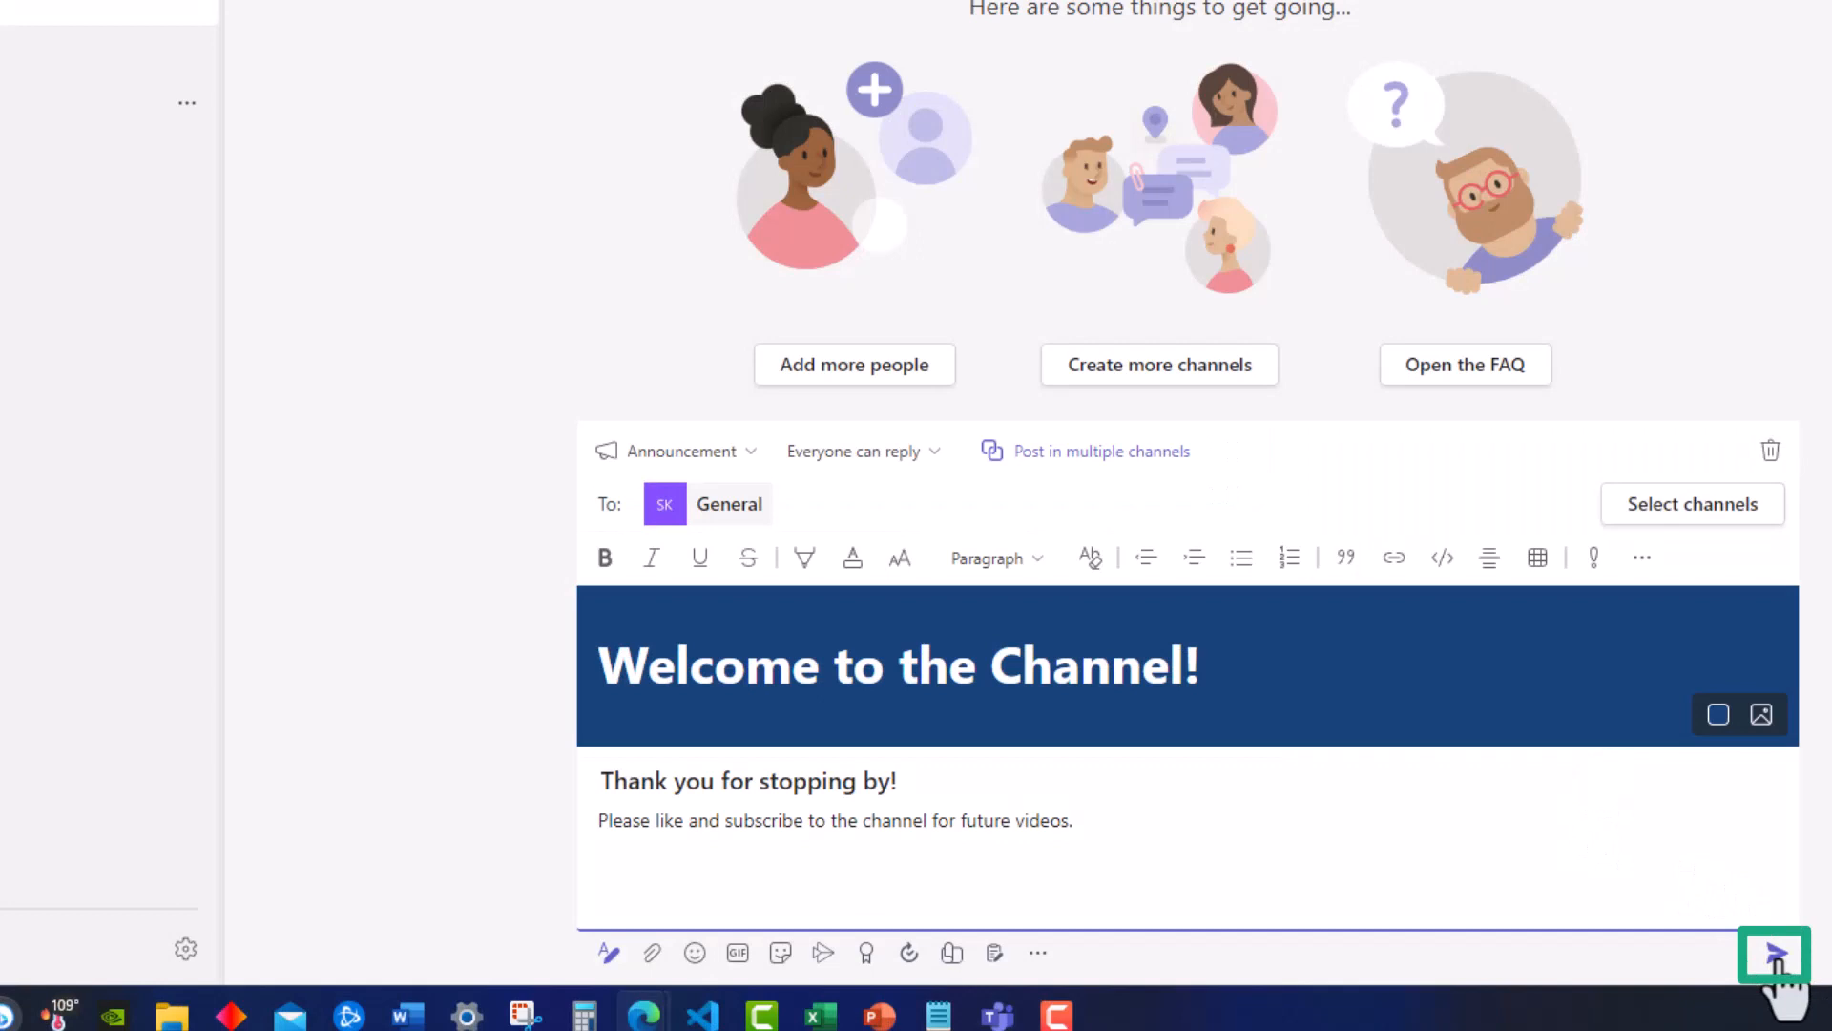
click(1778, 963)
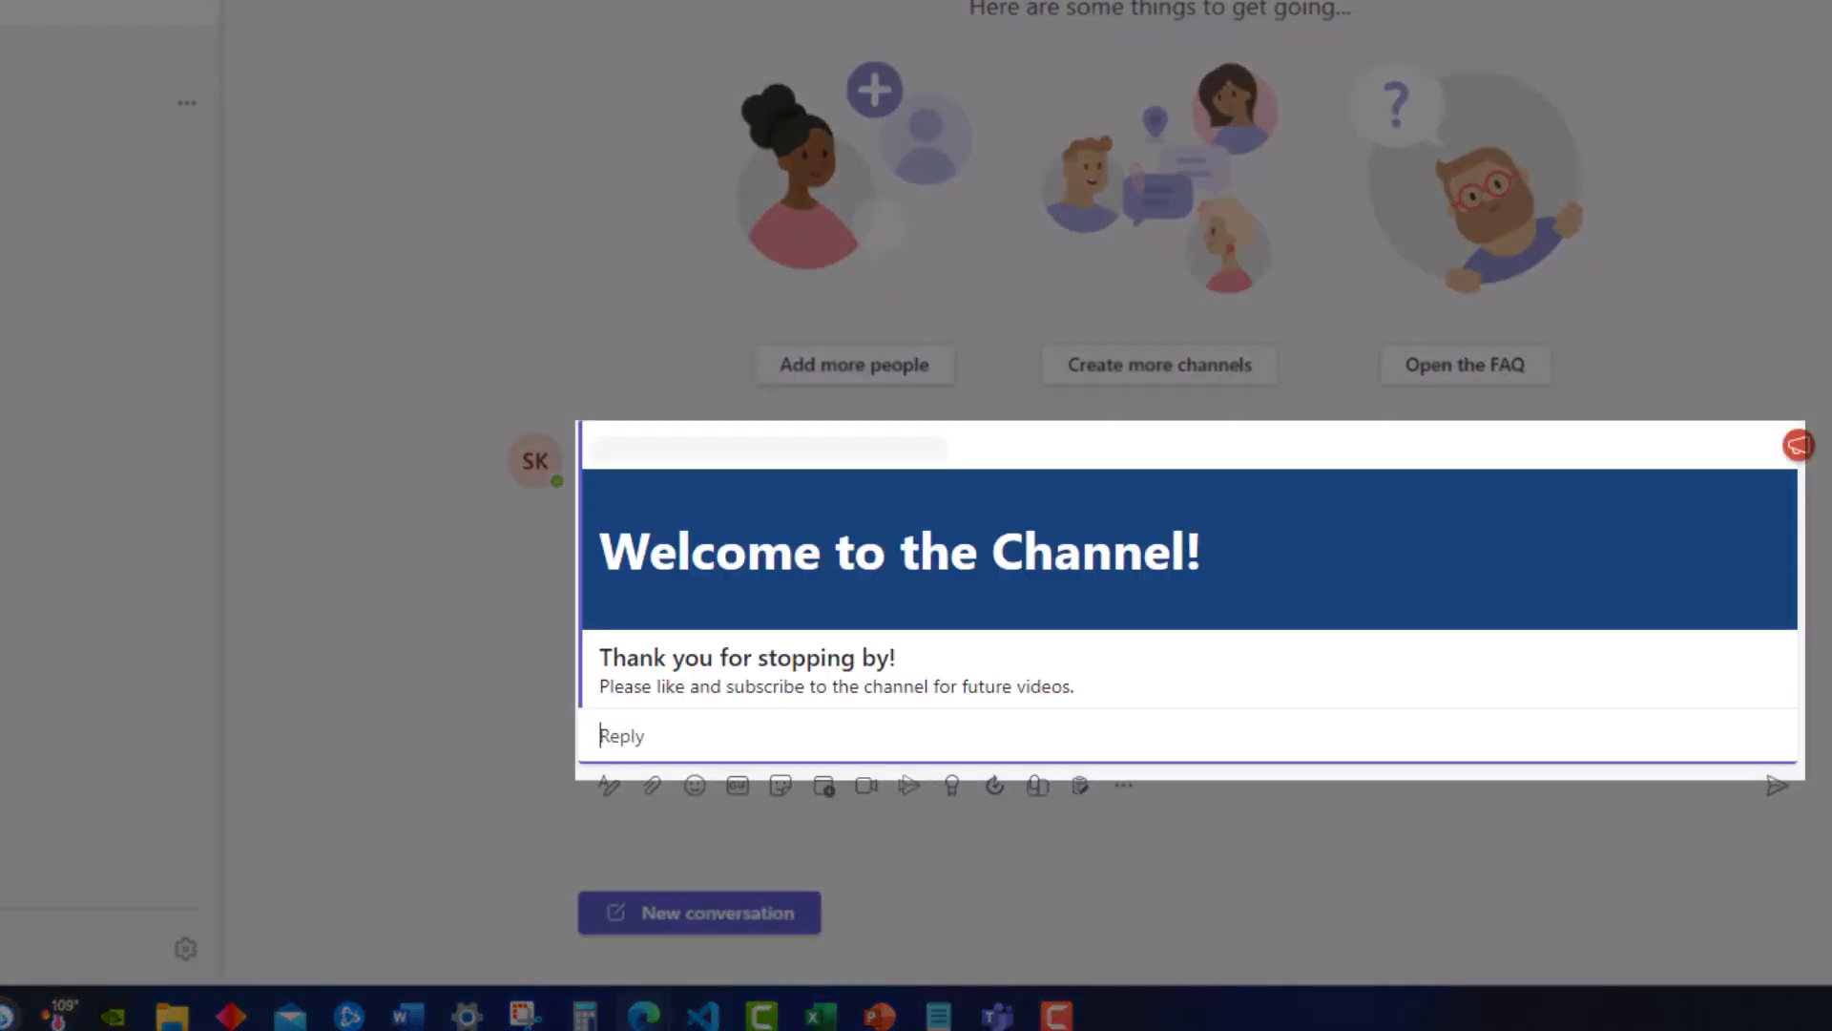